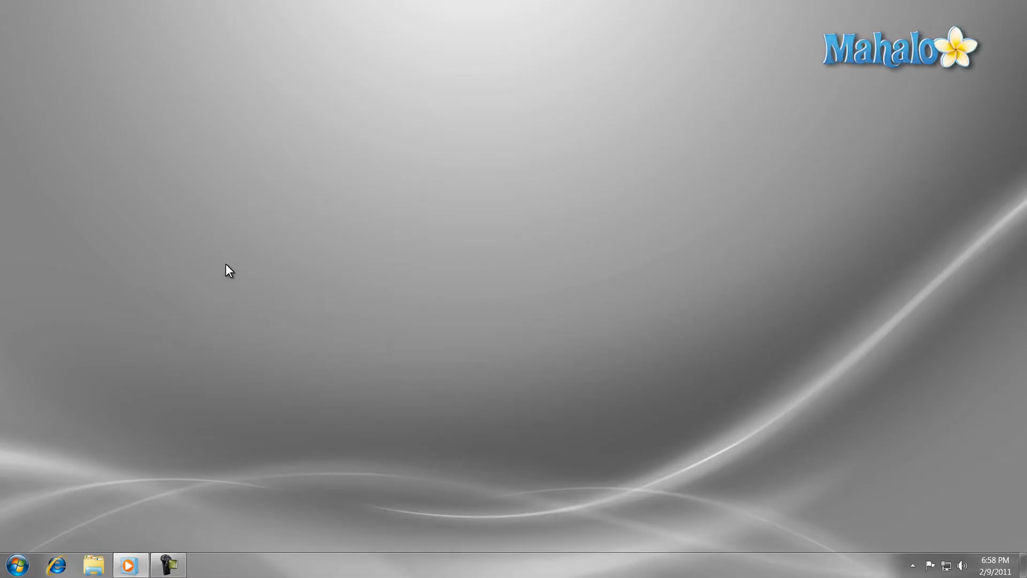
mouse_move(225, 274)
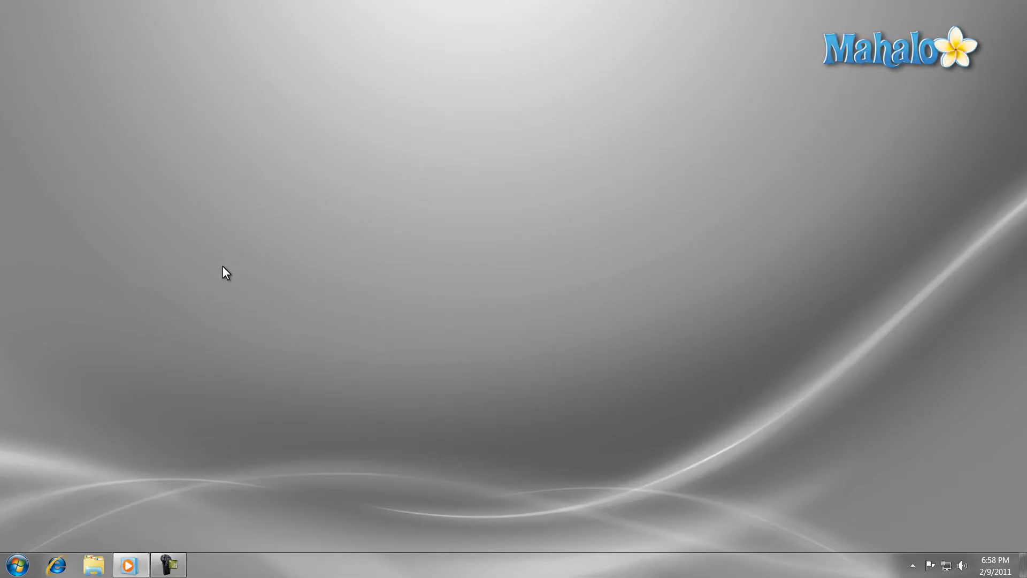
mouse_move(182, 439)
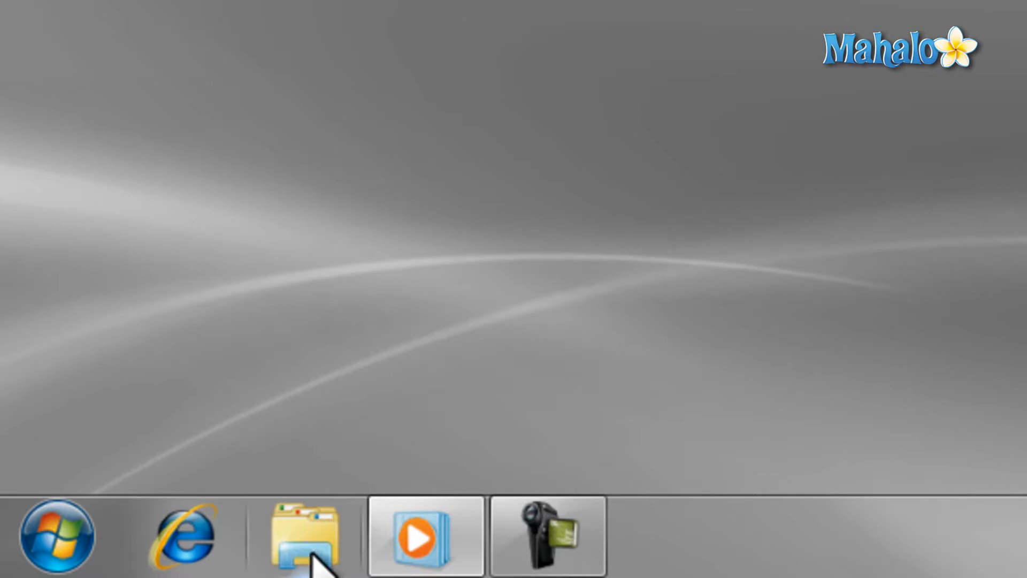
mouse_move(301, 537)
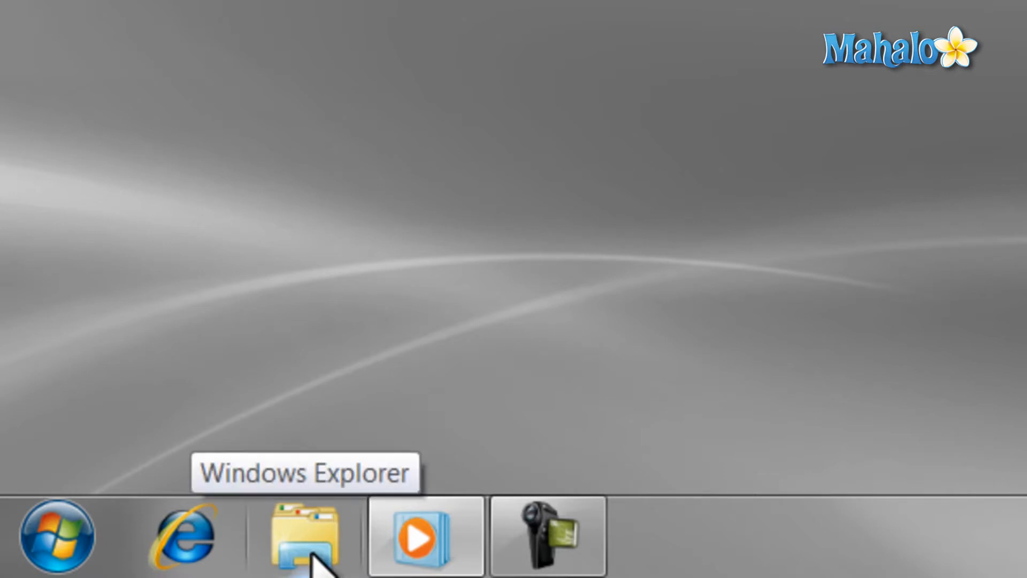
mouse_move(328, 570)
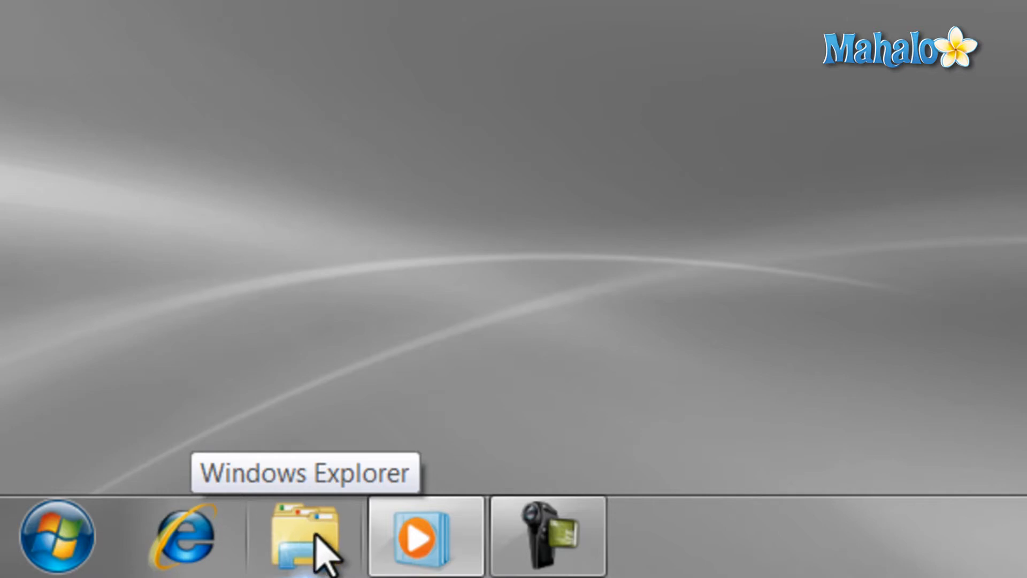
mouse_move(498, 210)
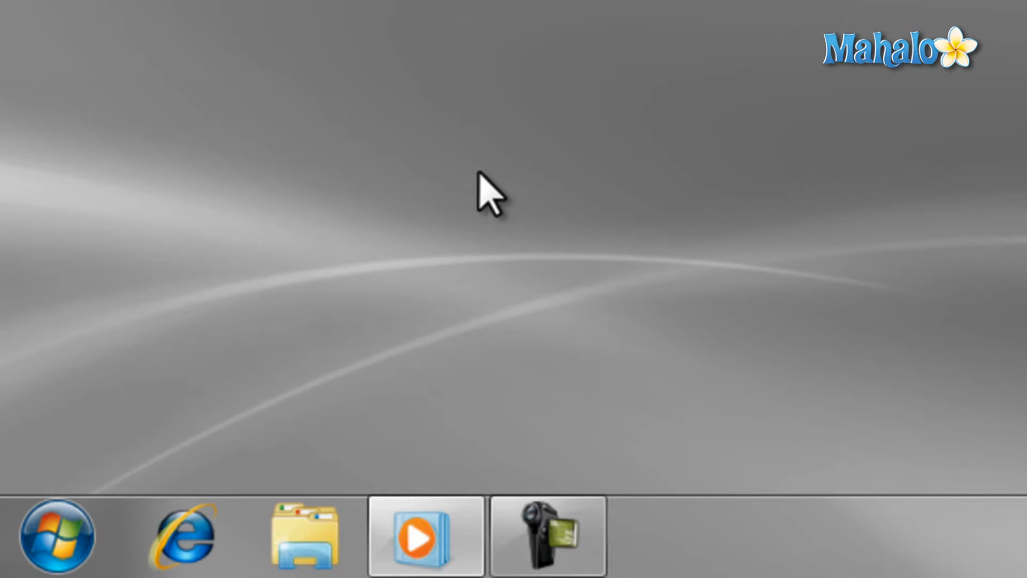
mouse_move(304, 347)
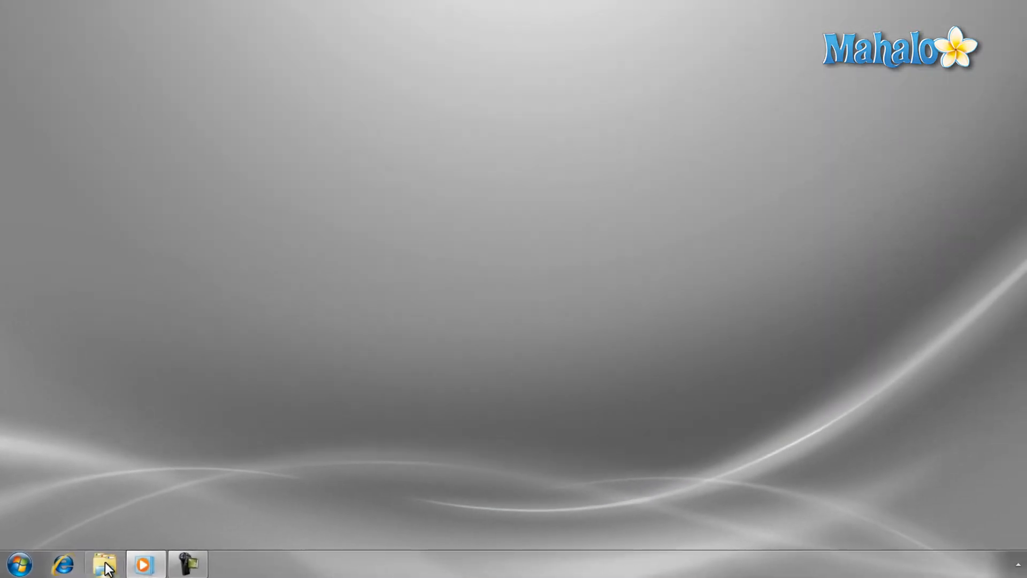
Open Libraries, open OS (C:) in a second Explorer window, and bring up the Start menu
left_click(105, 563)
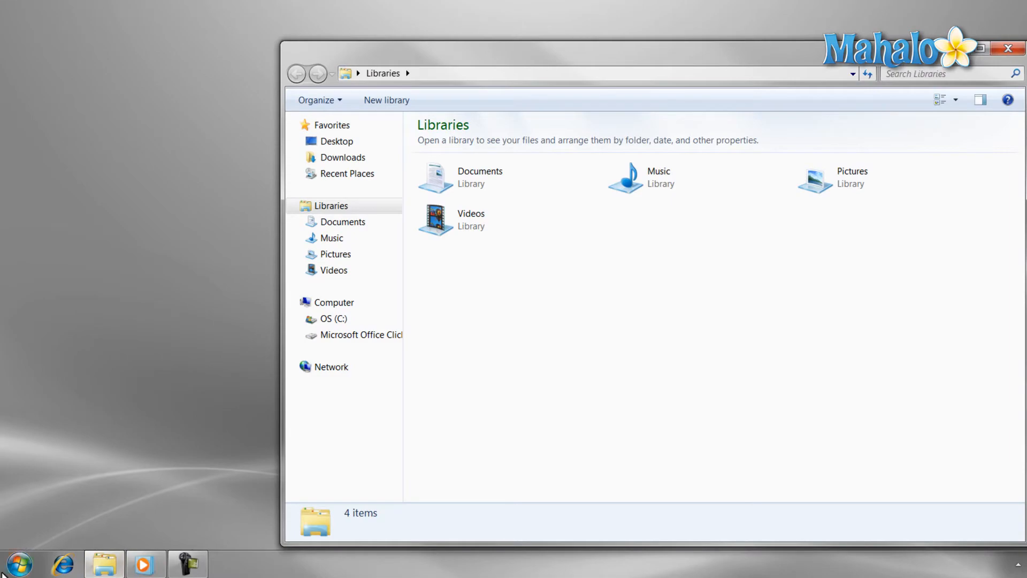
left_click(19, 563)
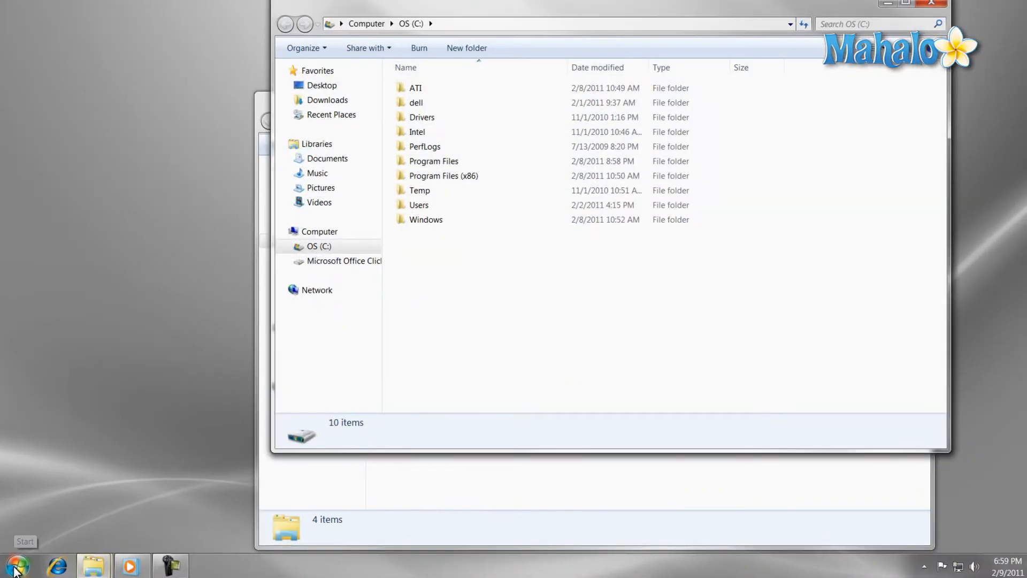
left_click(17, 563)
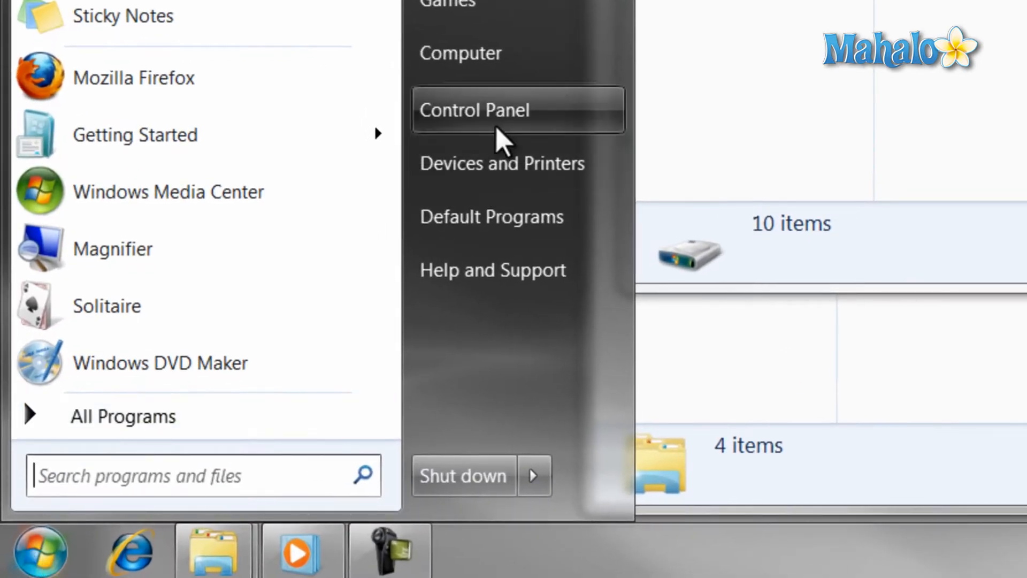
Bring the OS (C:) window forward and select the ATI folder
left_click(461, 53)
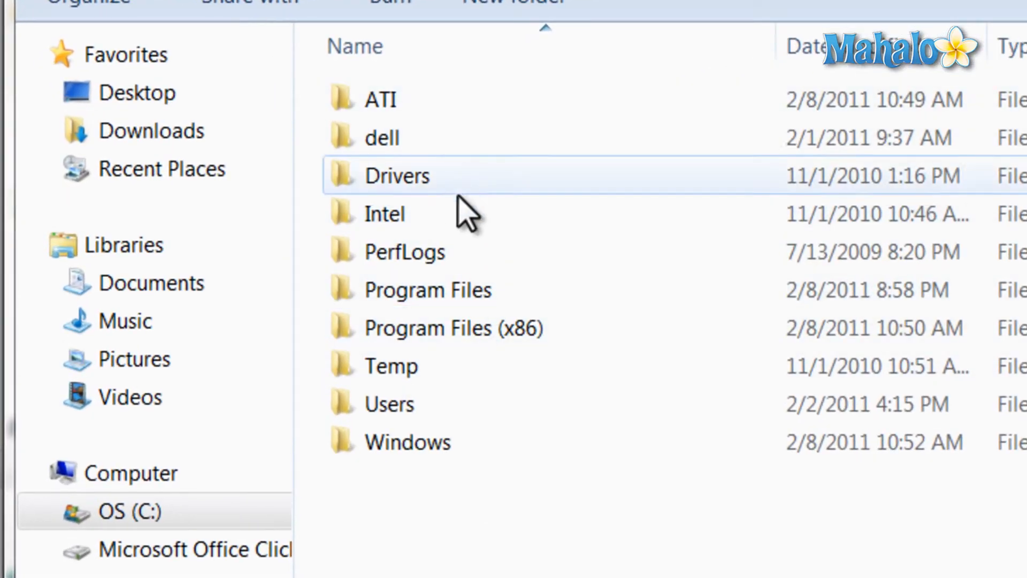
left_click(379, 100)
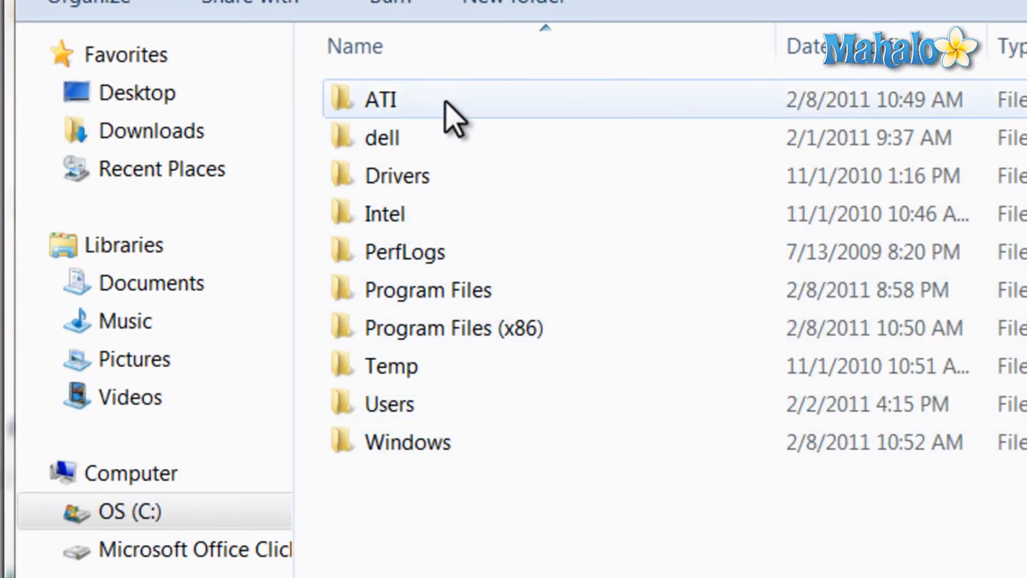
left_click(389, 403)
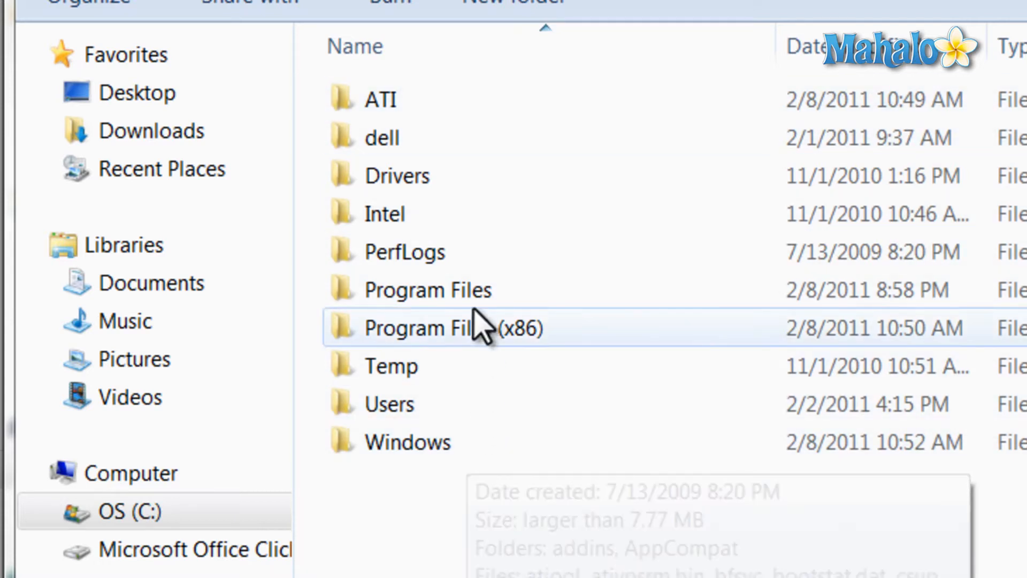
left_click(406, 442)
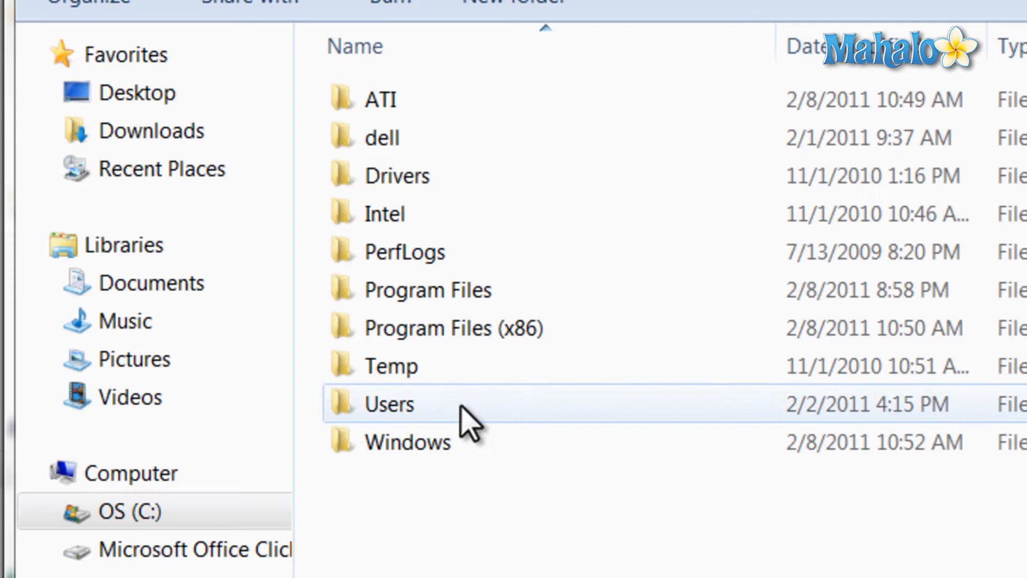
mouse_move(465, 374)
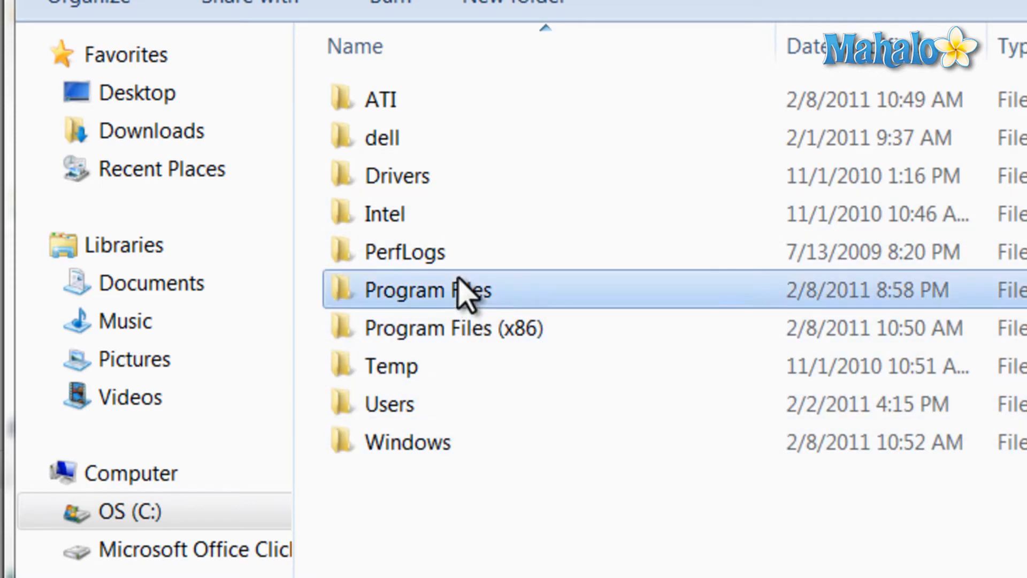
Select Program Files, add Program Files (x86), and extend the selection to Windows
left_click(453, 328)
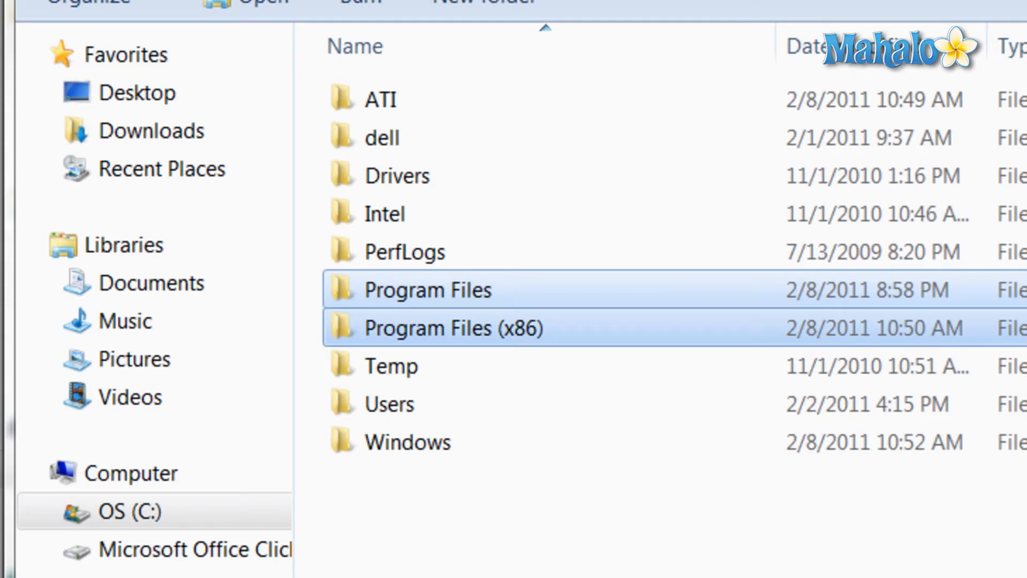
left_click(407, 443)
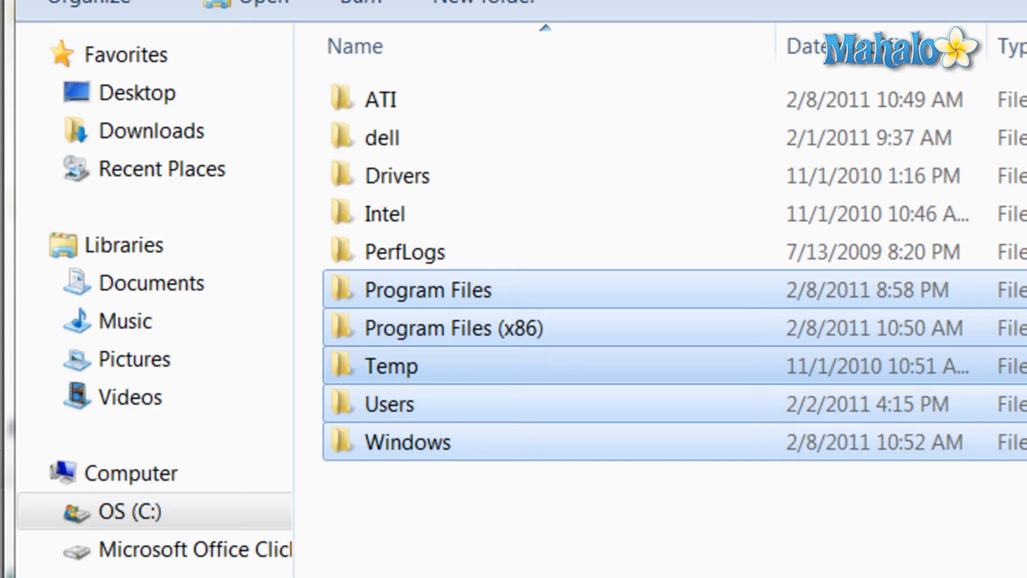
left_click(391, 366)
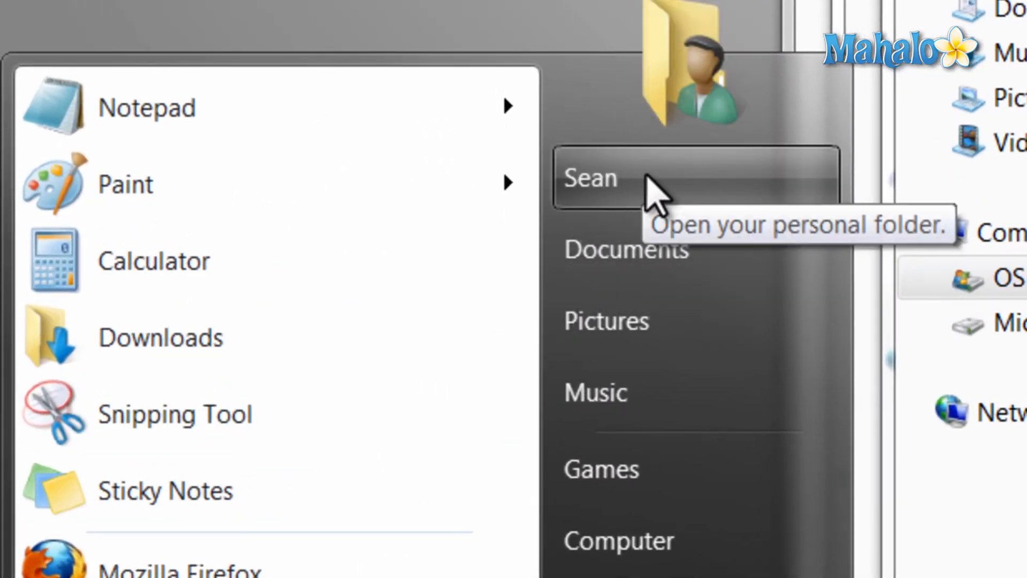
Open the Sean personal folder, then jump to My Pictures through the breadcrumb list
left_click(590, 178)
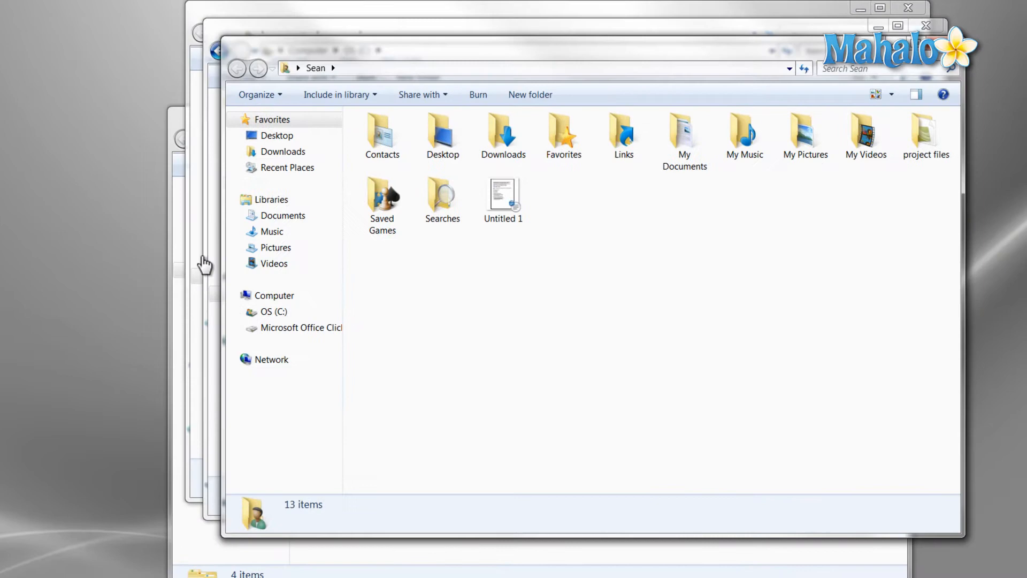
mouse_move(604, 292)
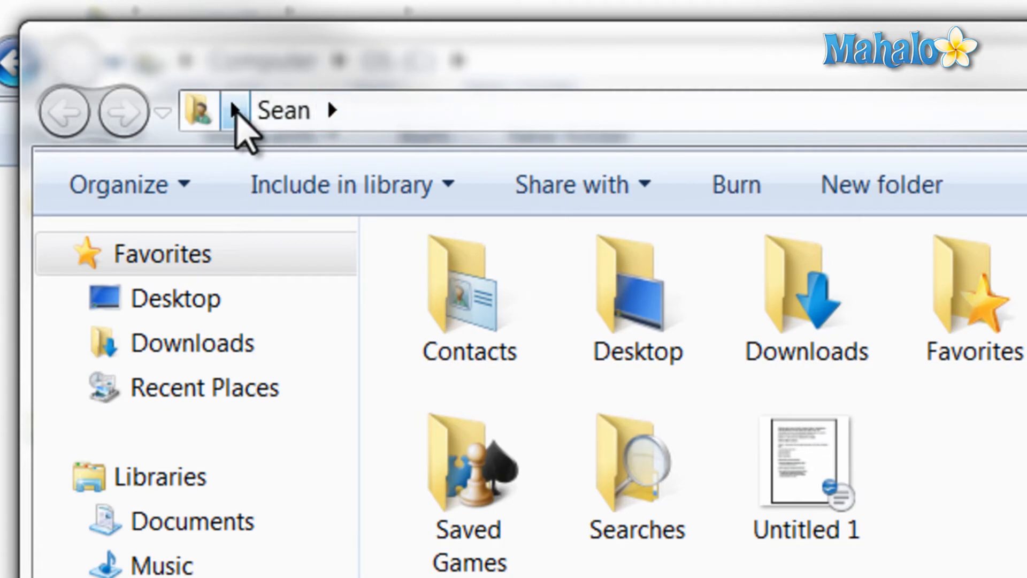
left_click(334, 110)
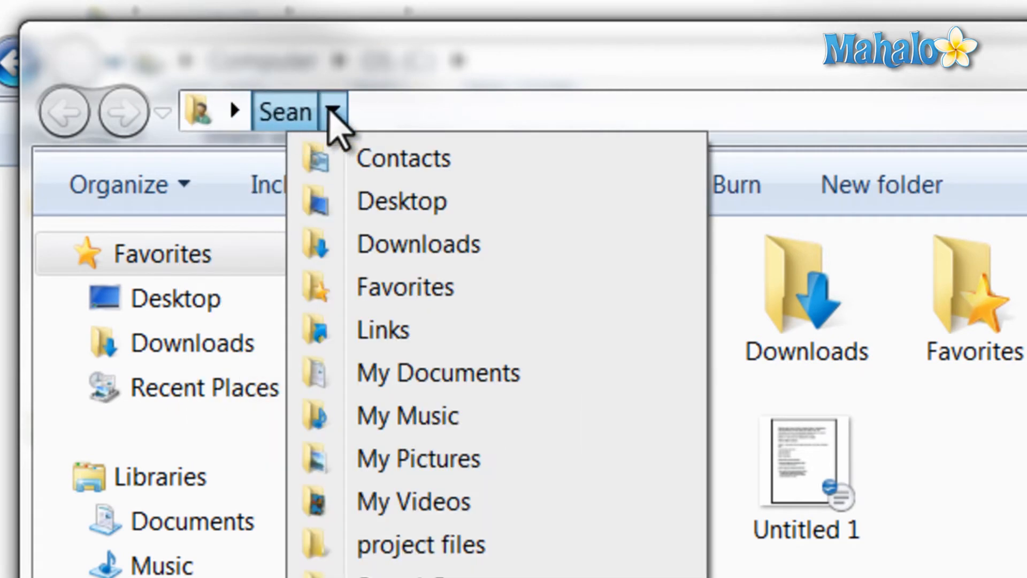
left_click(418, 458)
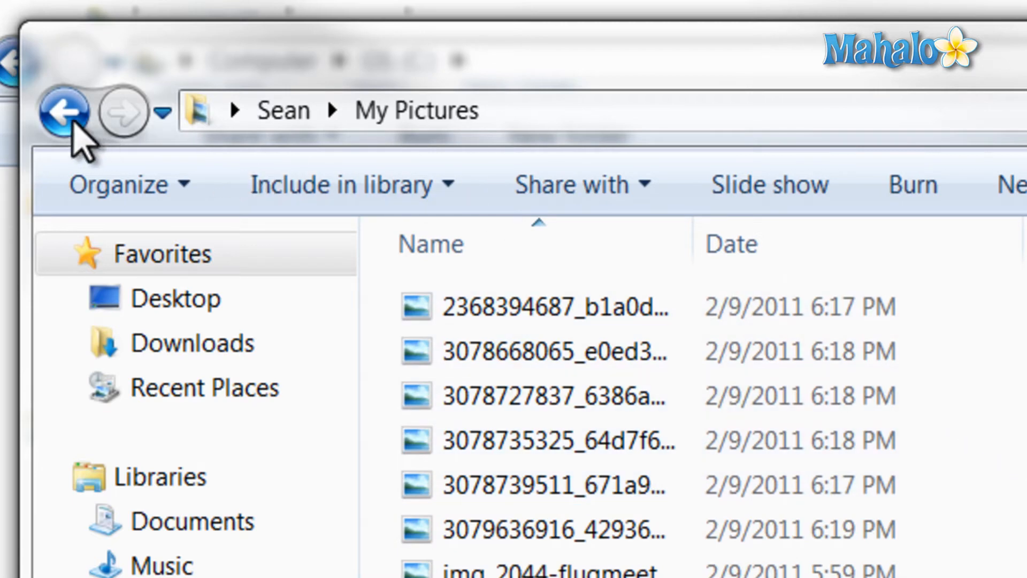
mouse_move(118, 125)
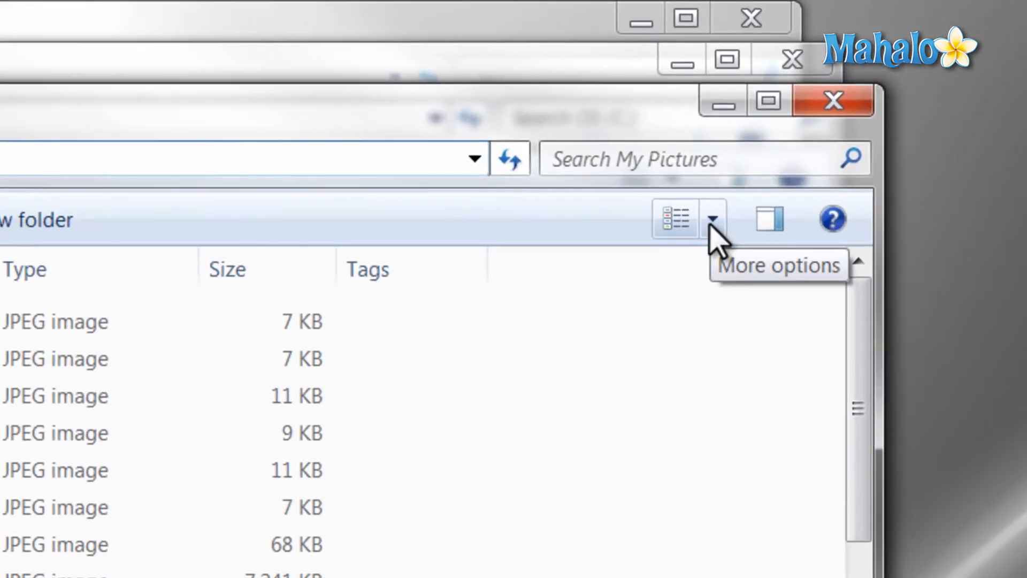
Switch the My Pictures folder to Details view from the view layout dropdown
left_click(712, 220)
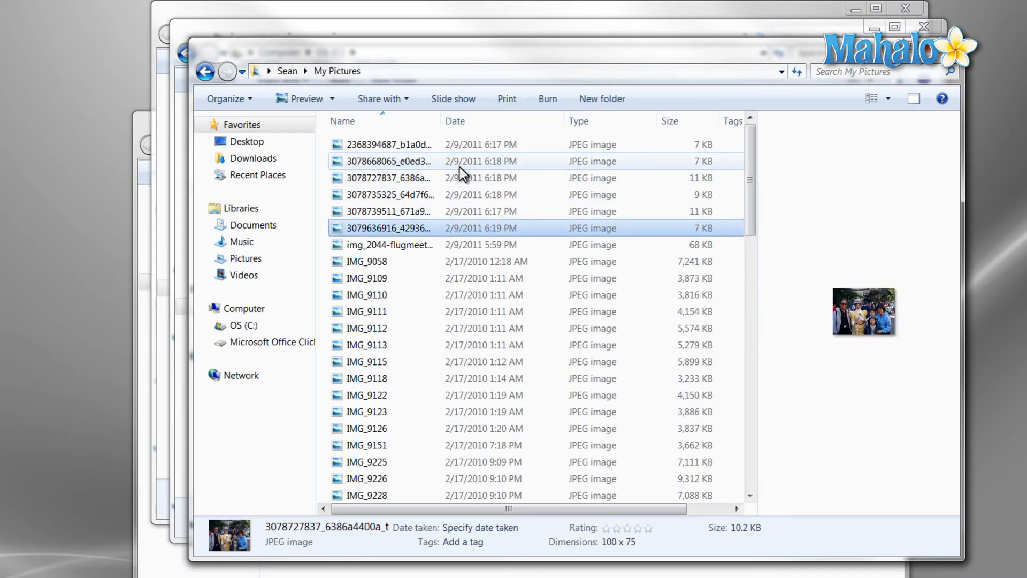
Select IMG_9111 and click its Title and Tags fields in the details pane
left_click(367, 311)
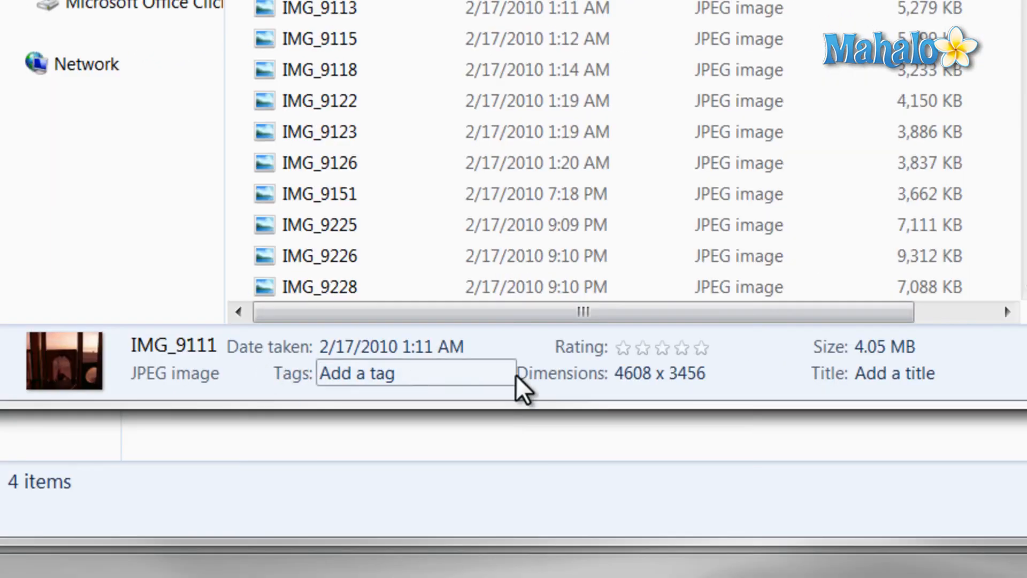
left_click(894, 374)
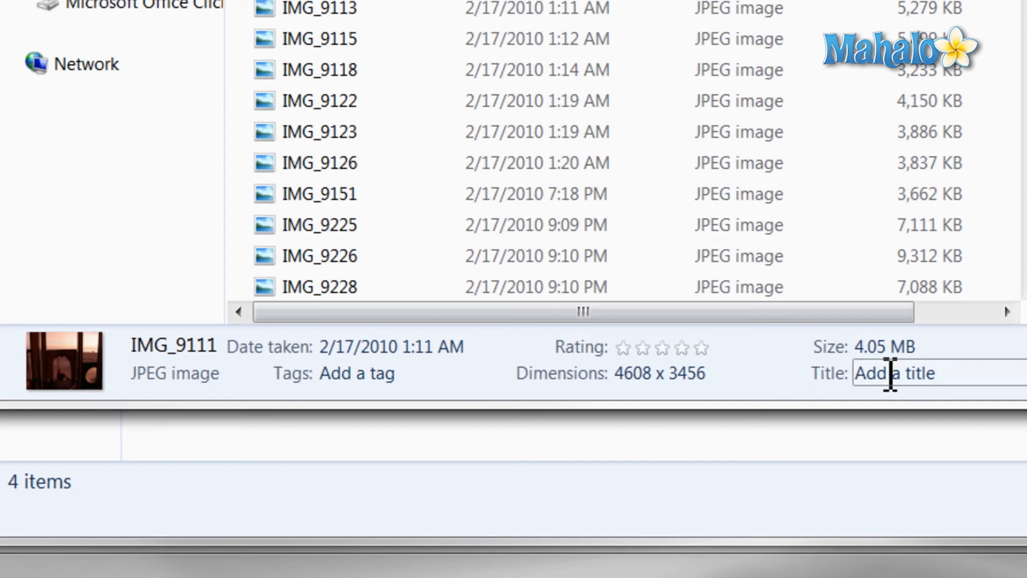
left_click(357, 373)
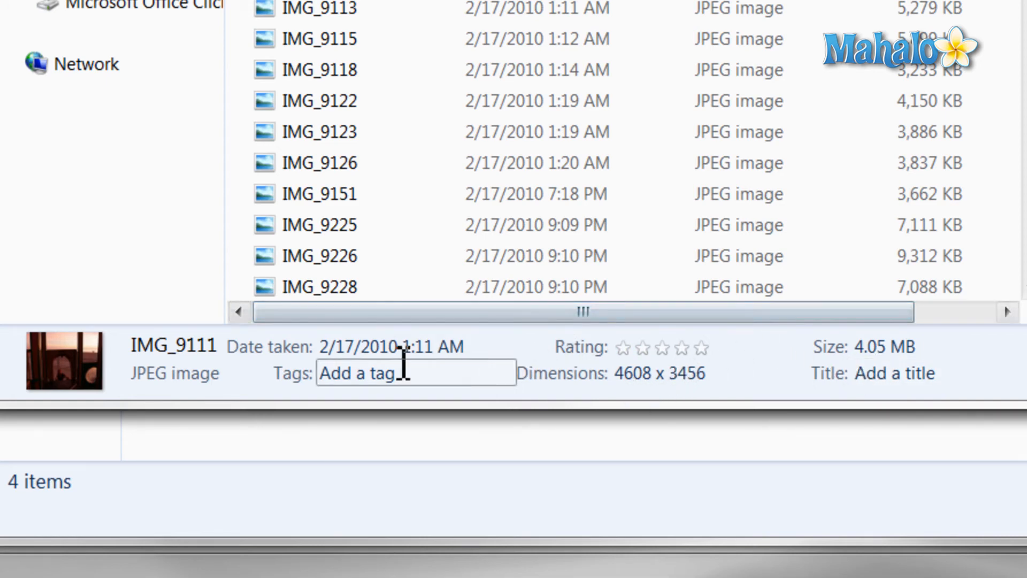